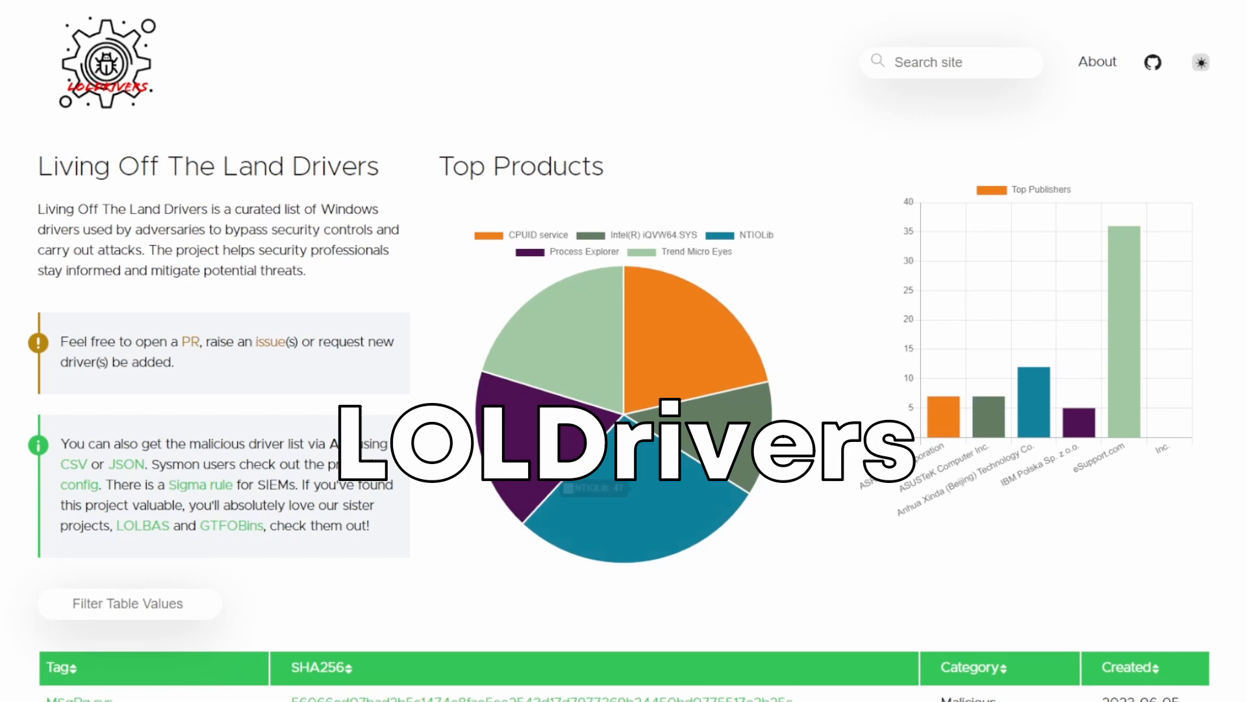
{"action": "scroll", "scroll_direction": "down", "scroll_amount": 3}
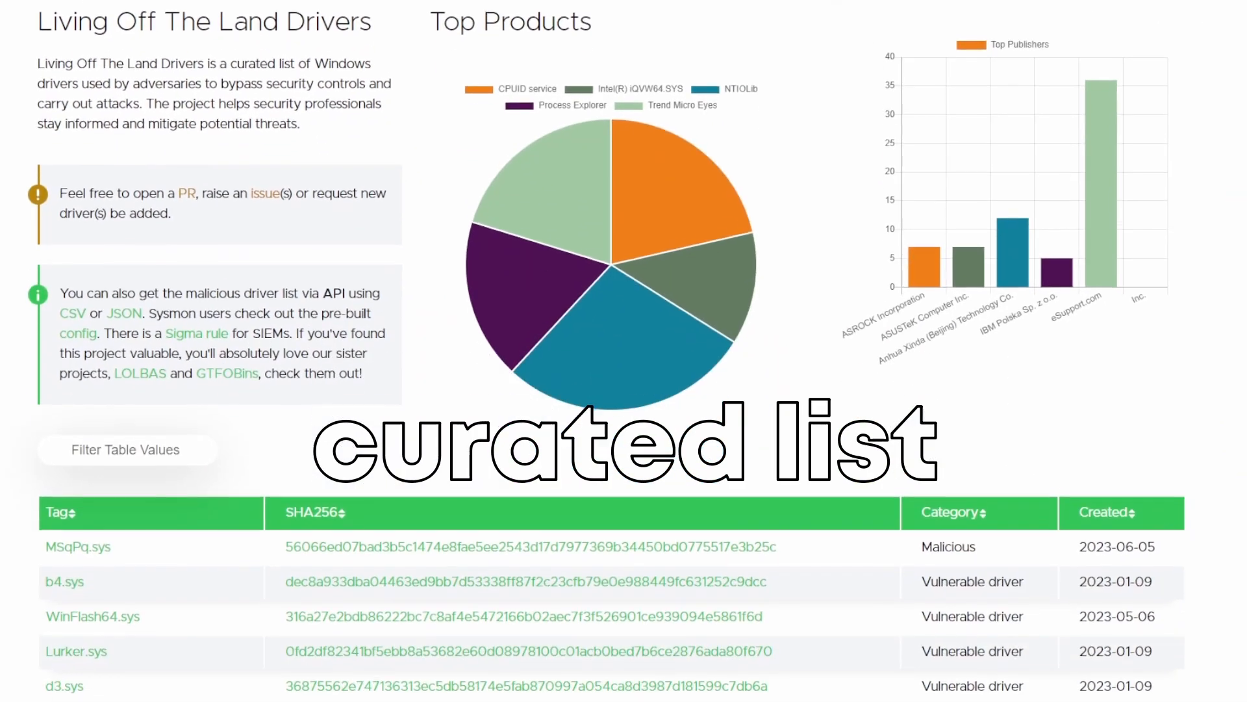
{"action": "scroll", "scroll_direction": "down", "scroll_amount": 3}
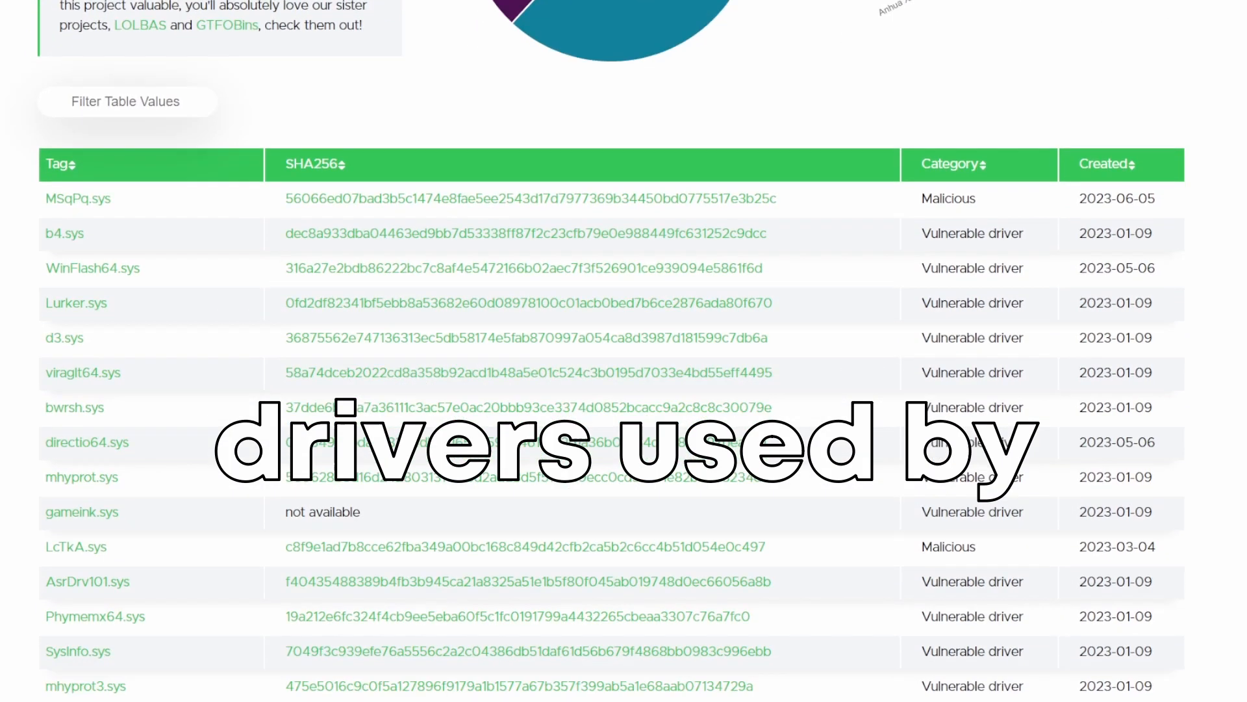
{"action": "scroll", "scroll_direction": "down", "scroll_amount": 3}
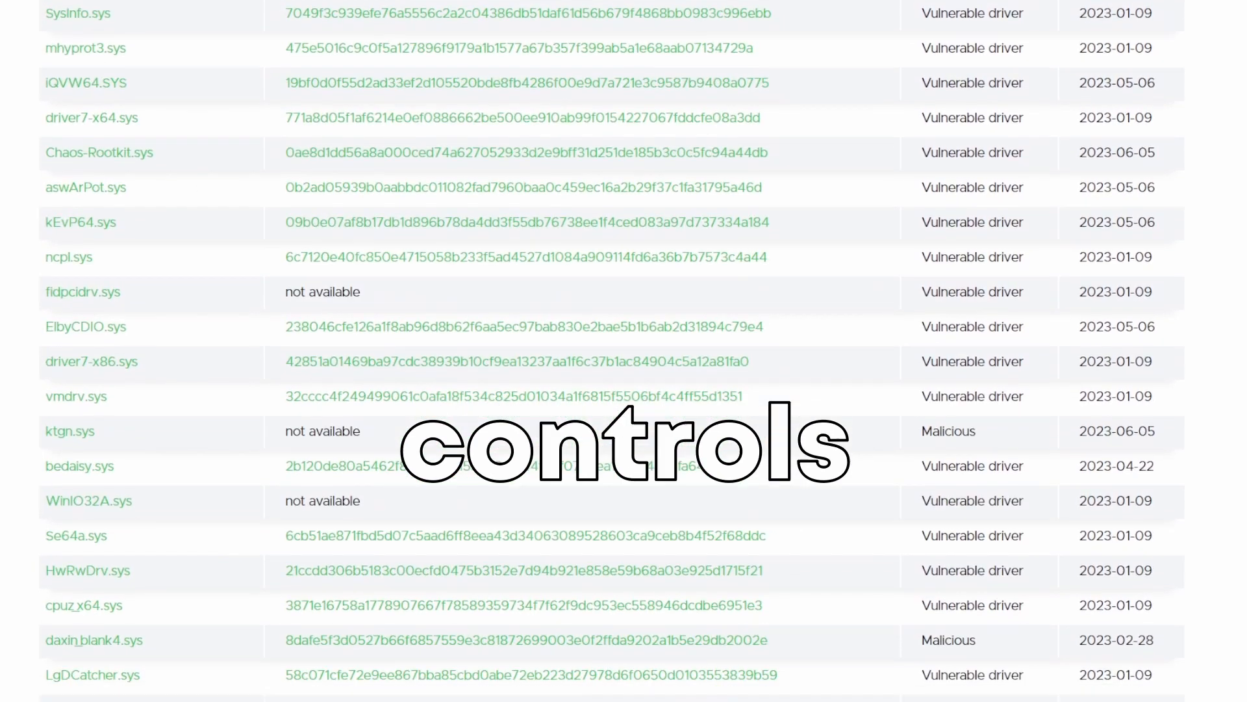
{"action": "scroll", "scroll_direction": "down", "scroll_amount": 3}
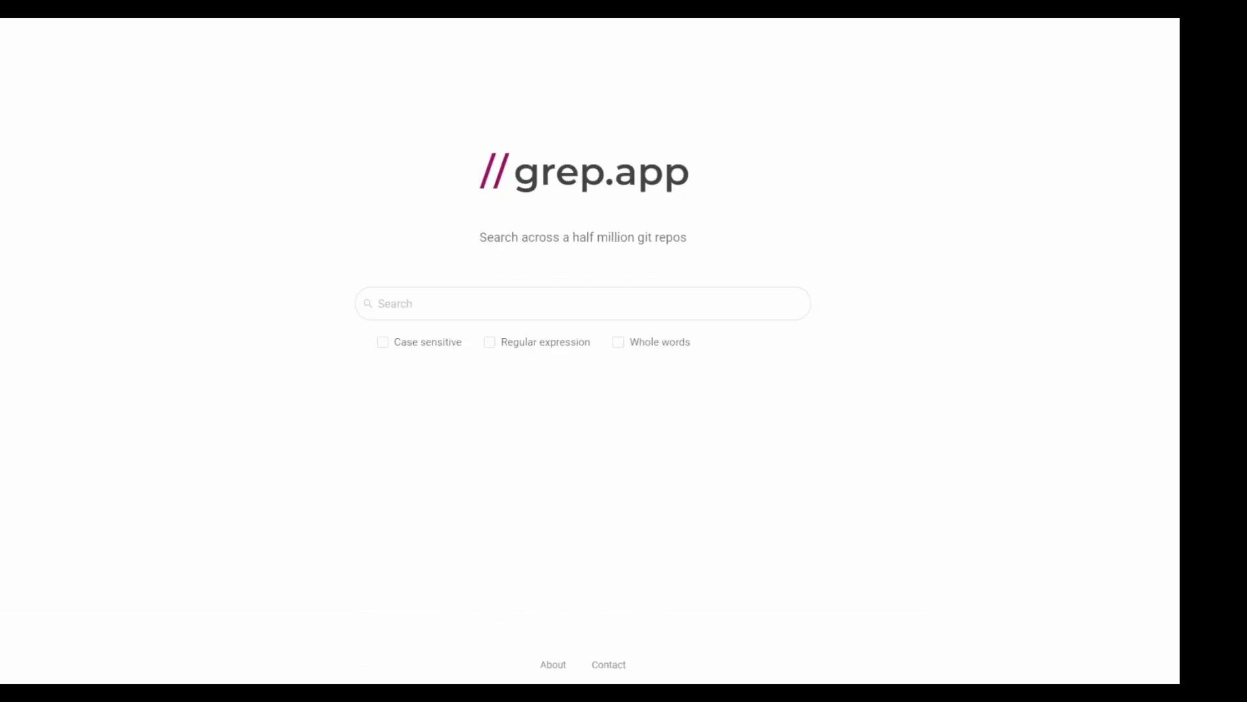
{"action": "type", "text": "rever"}
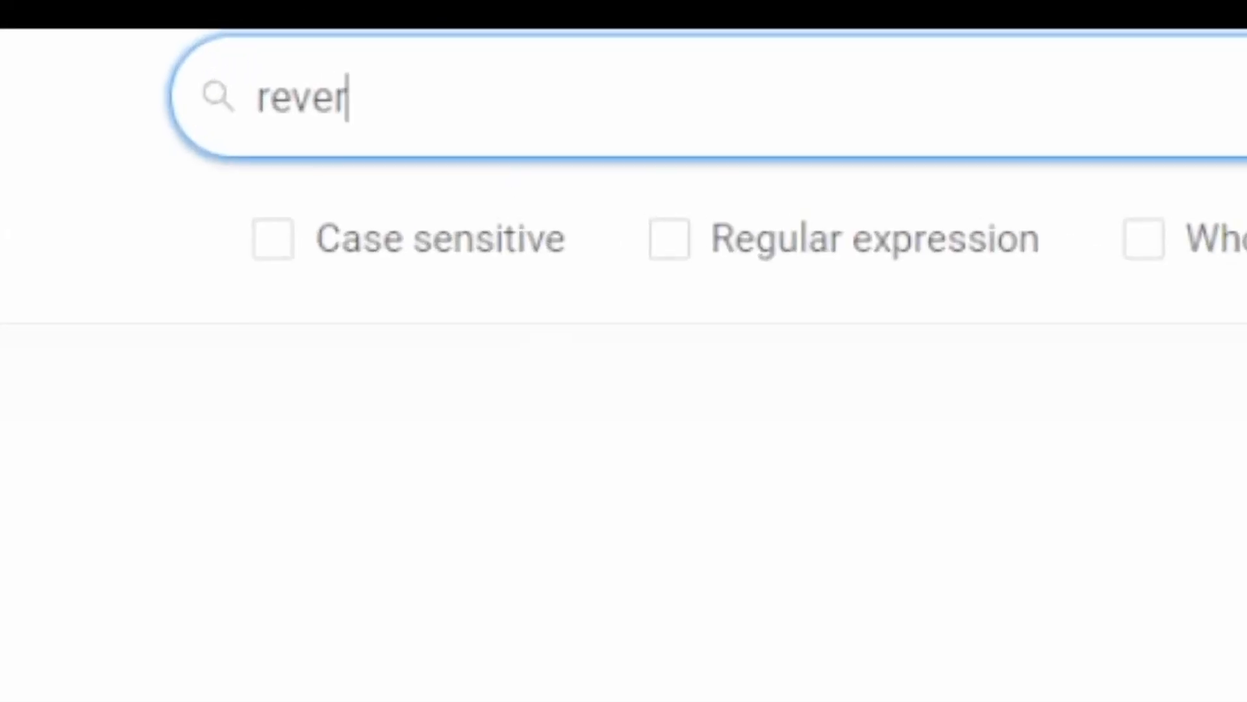
{"action": "type", "text": "se shell"}
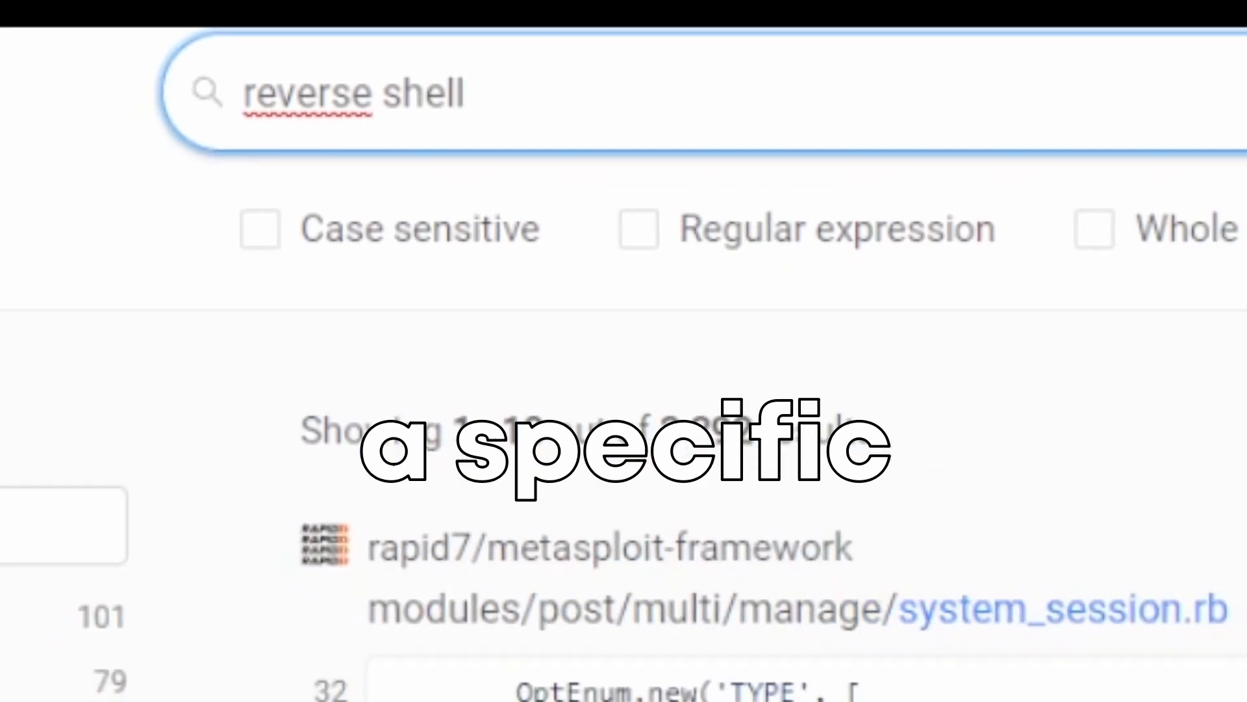